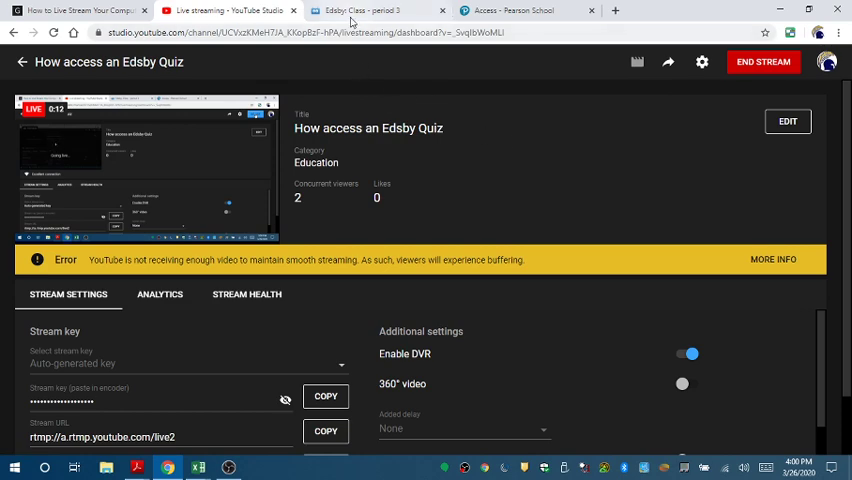
Switch to the African-American History period 3 tab and scroll to the pinned Unit 3 Test quiz.
left_click(360, 11)
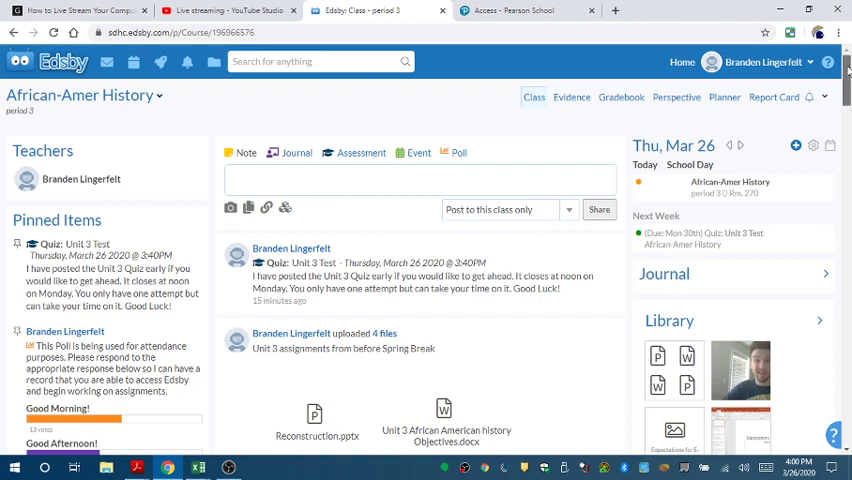
scroll("down", 3)
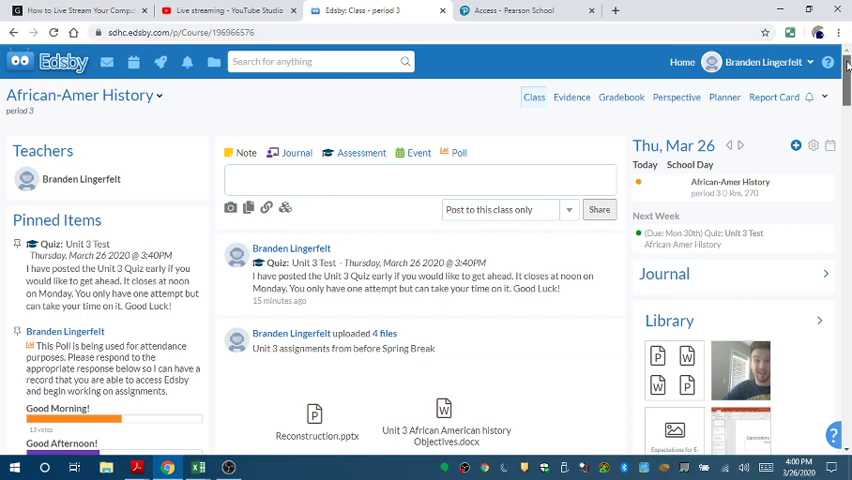
mouse_move(313, 275)
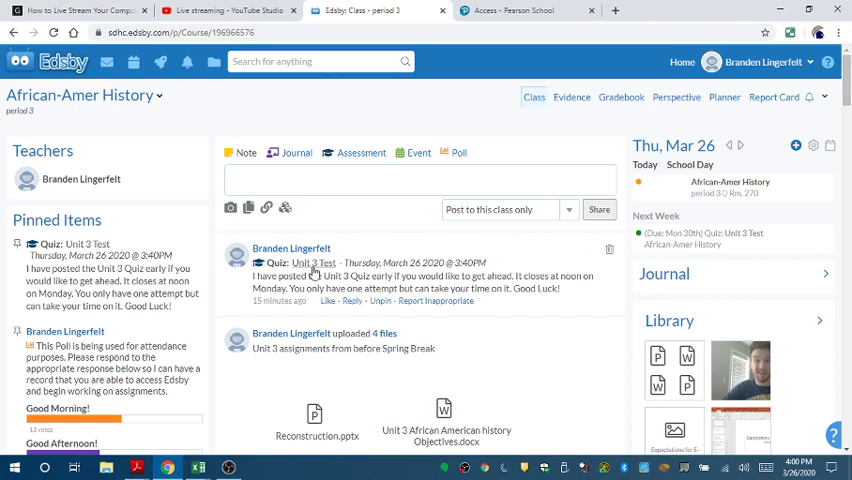
scroll("down", 3)
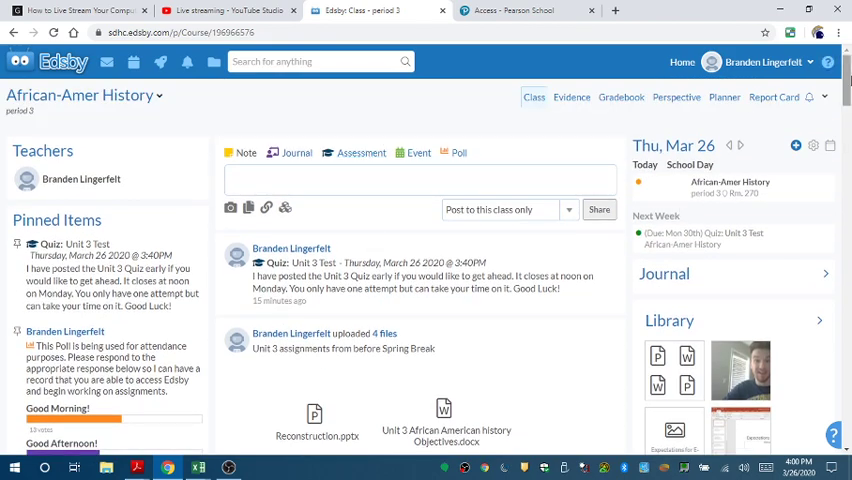
scroll("down", 3)
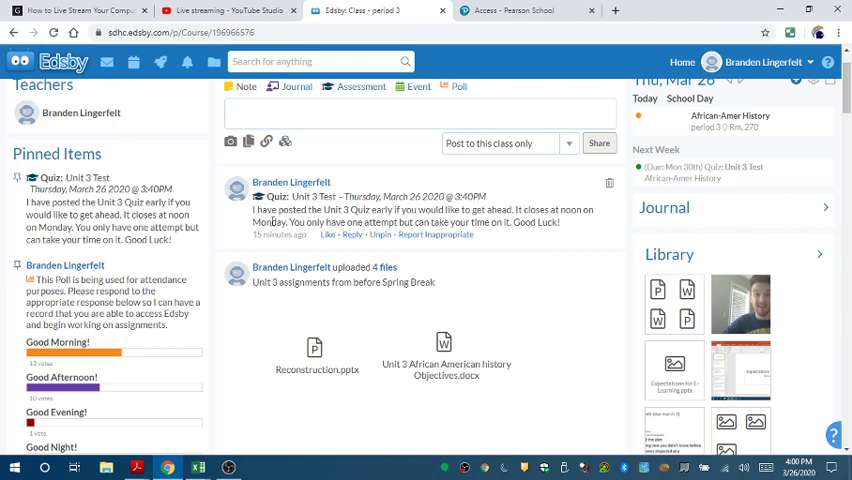
mouse_move(157, 158)
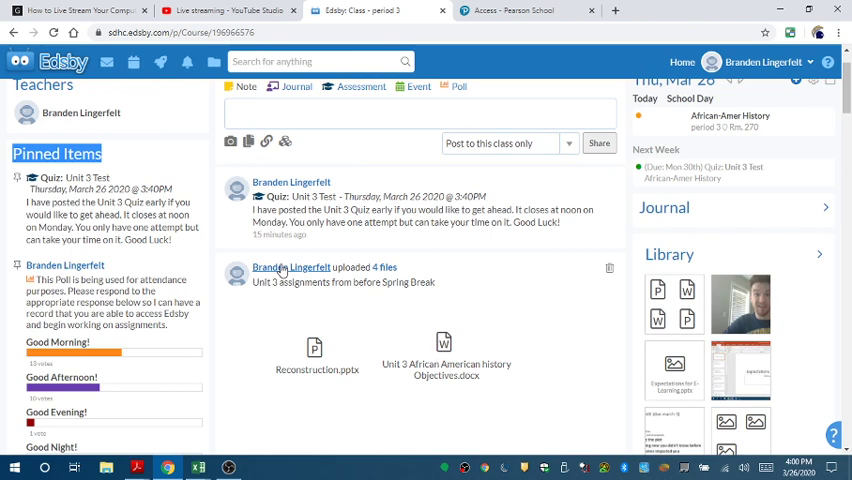
mouse_move(305, 196)
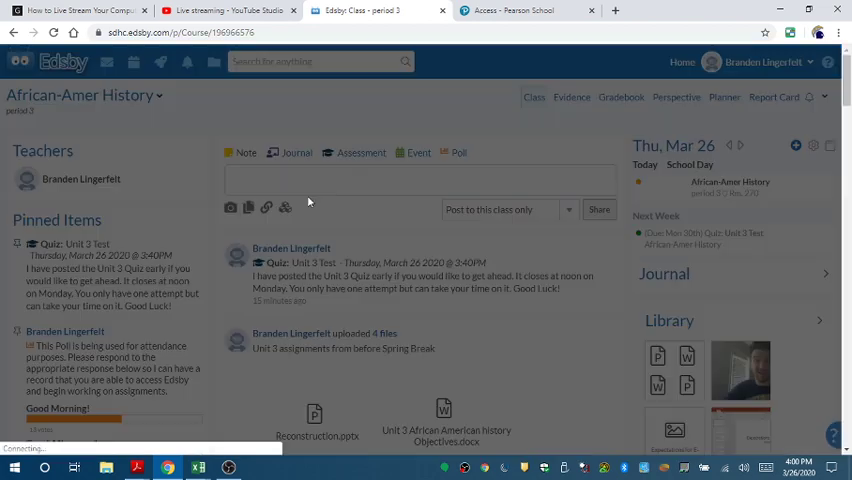
Open the Unit 3 Test assessment details, scroll through them, and open the Question Sheet.
left_click(361, 152)
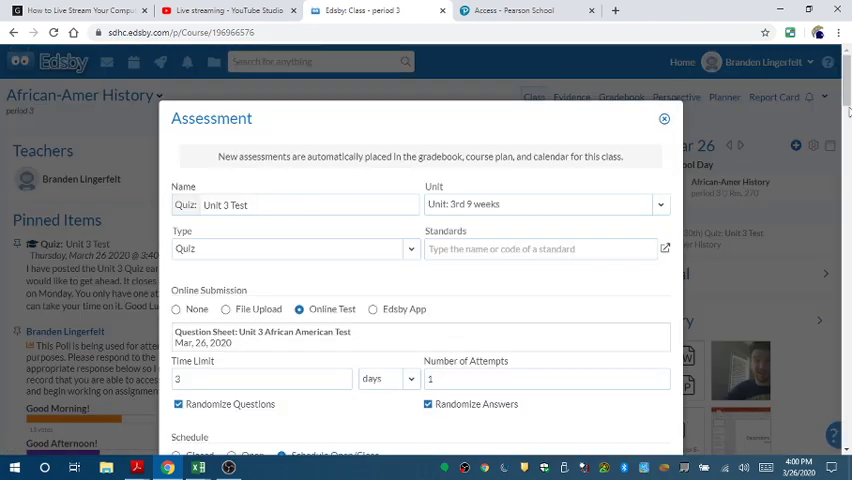
scroll("down", 3)
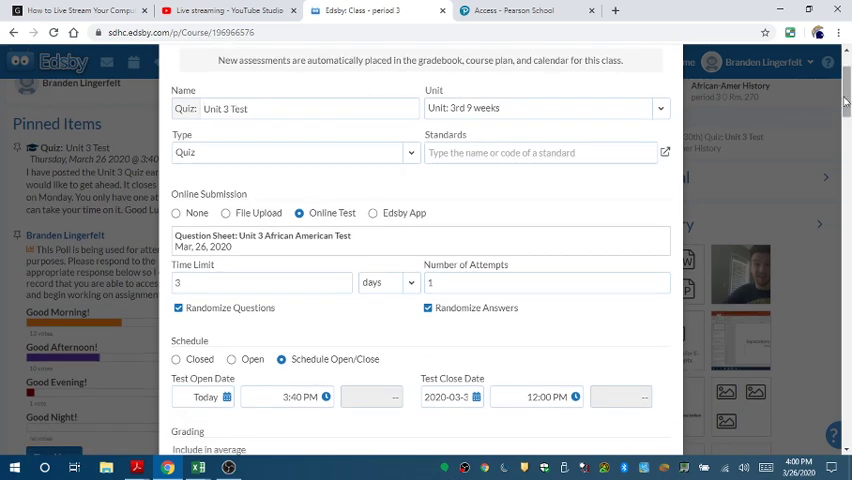
scroll("down", 3)
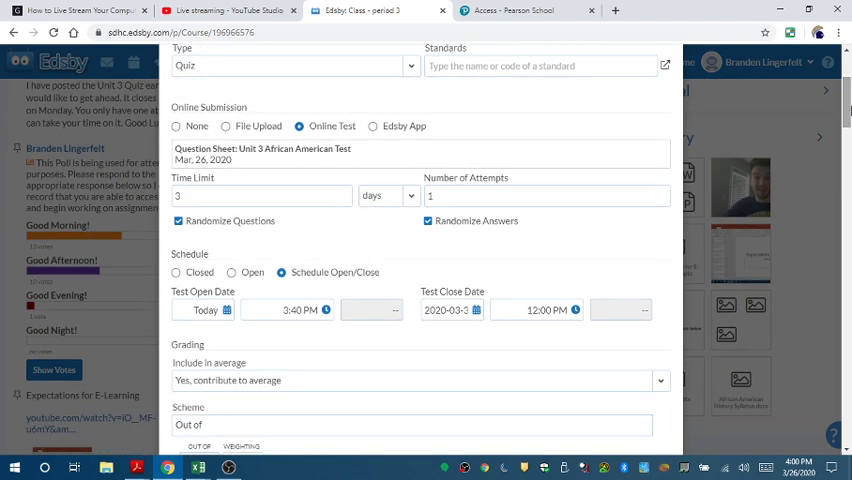
mouse_move(493, 331)
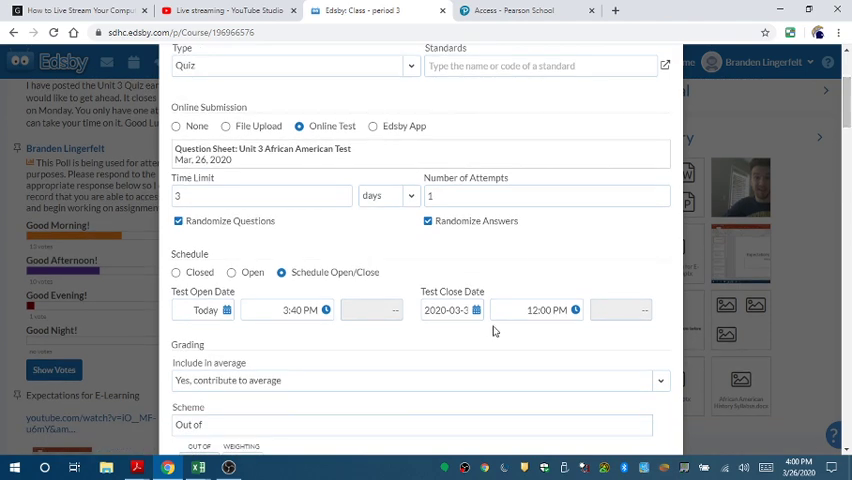
mouse_move(322, 386)
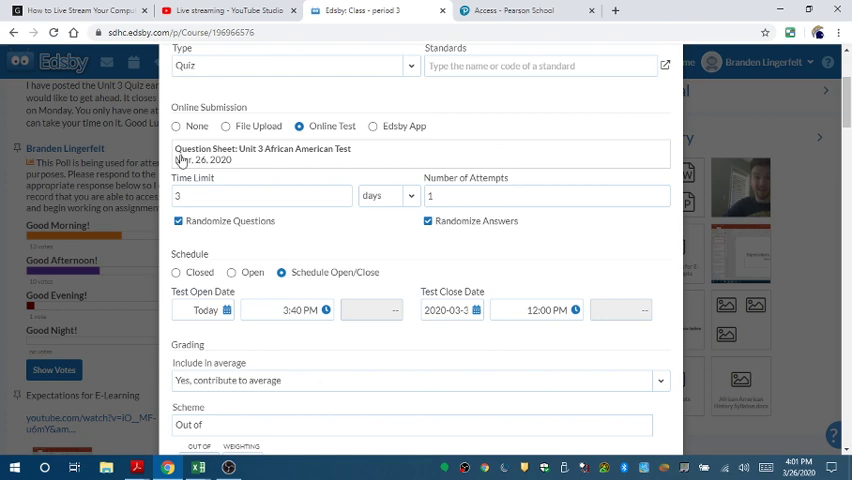
mouse_move(276, 161)
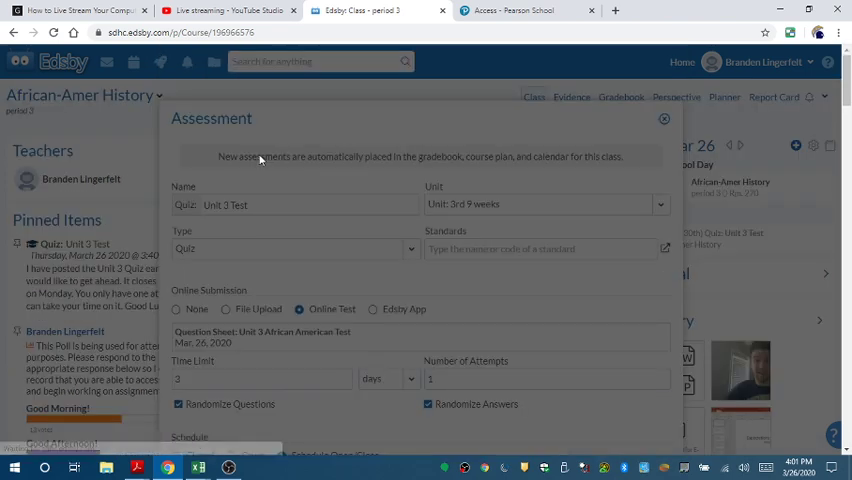
left_click(261, 332)
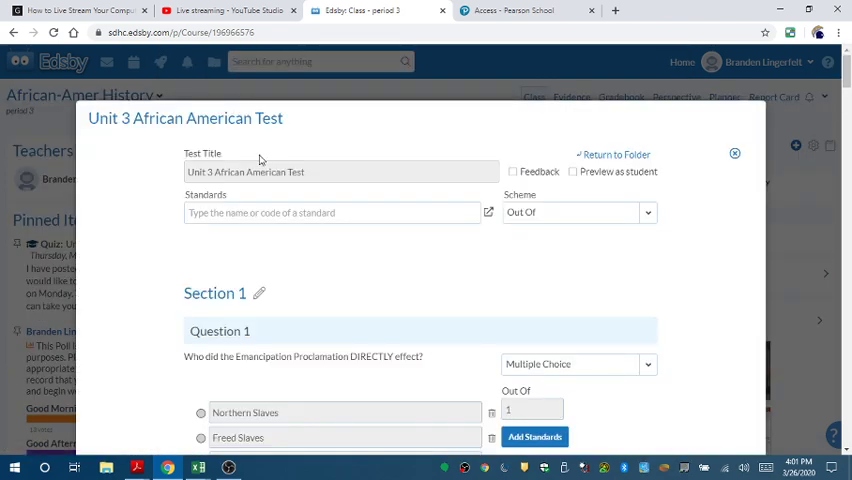
Open Question 1 and scroll through the Unit 3 test questions to Question 9.
left_click(303, 356)
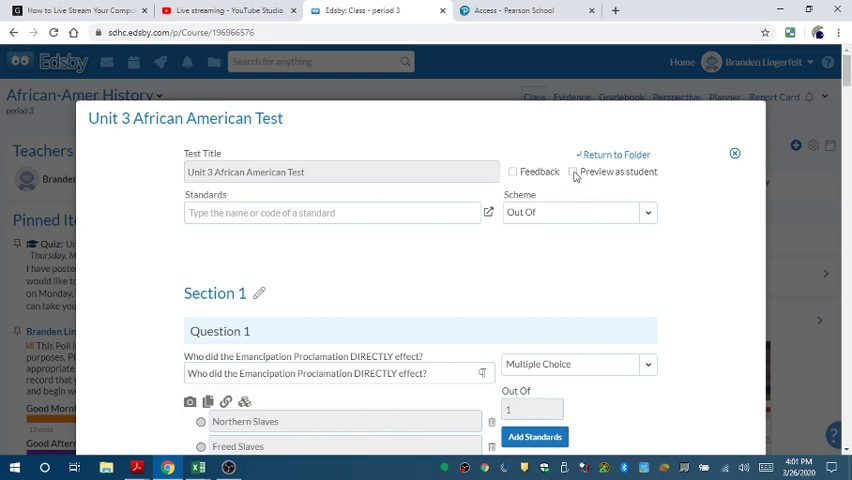
mouse_move(567, 208)
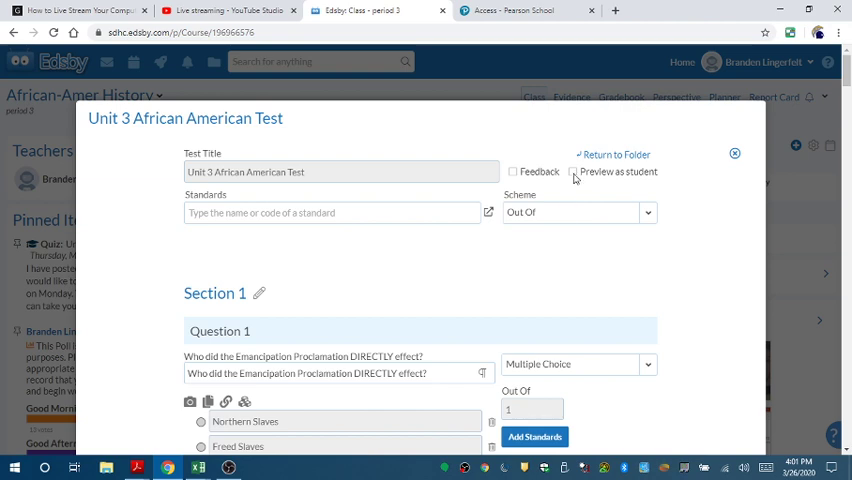
mouse_move(592, 173)
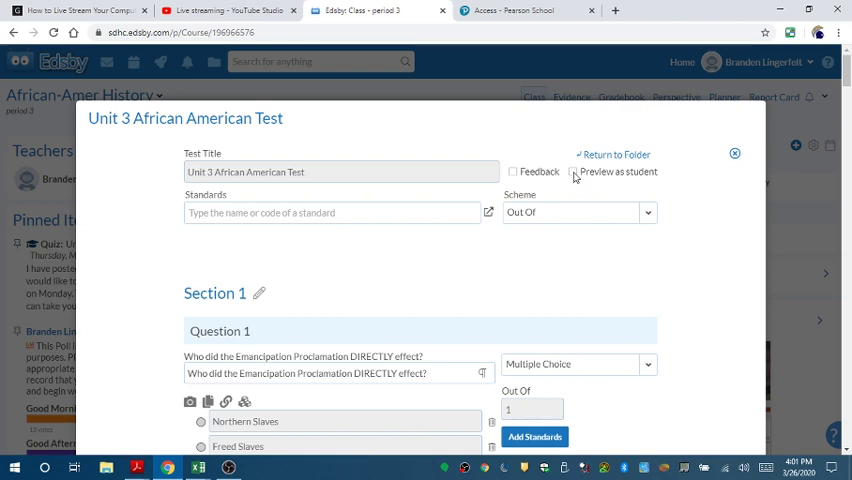
mouse_move(761, 175)
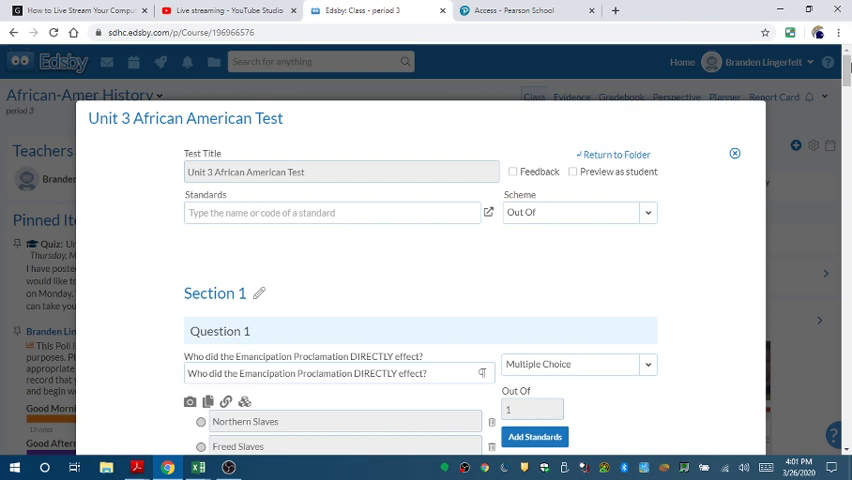
scroll("down", 3)
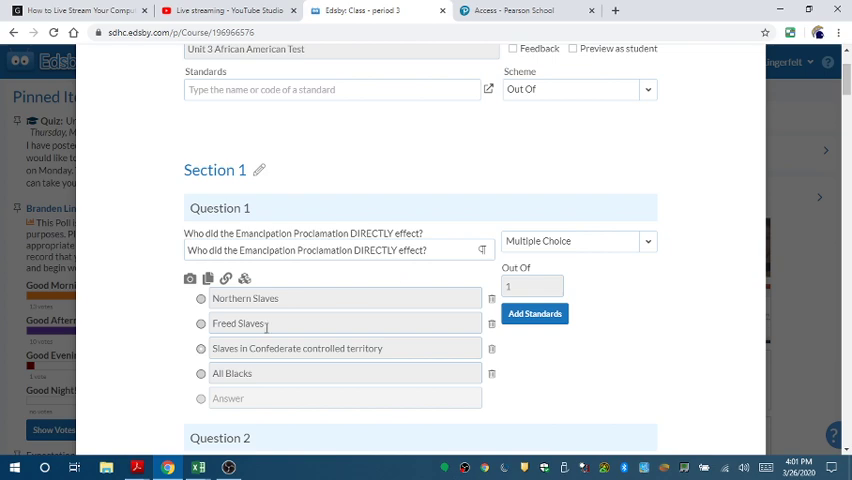
scroll("down", 3)
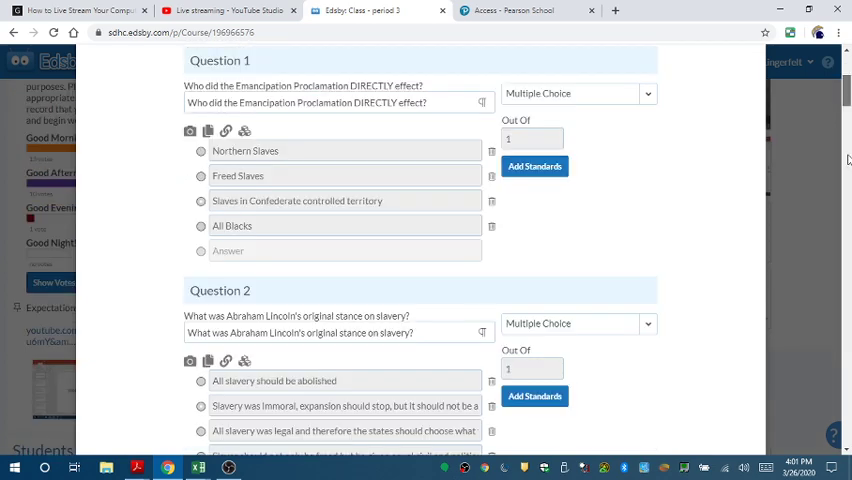
scroll("down", 3)
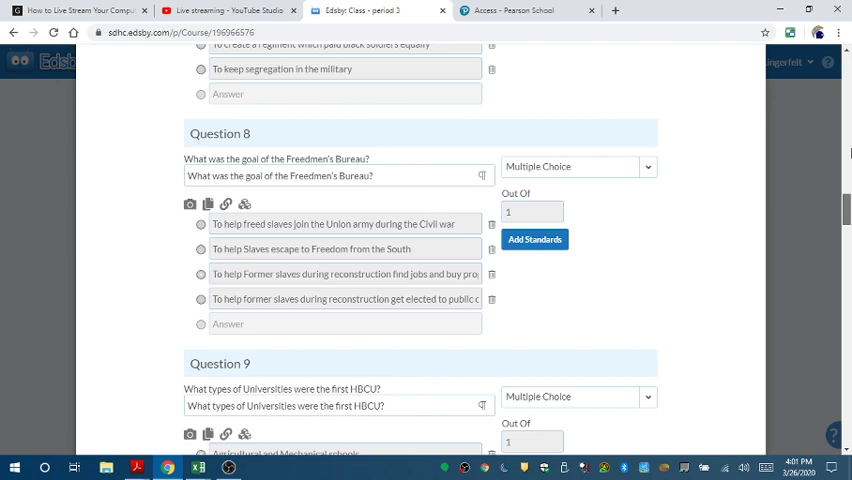
scroll("up", 3)
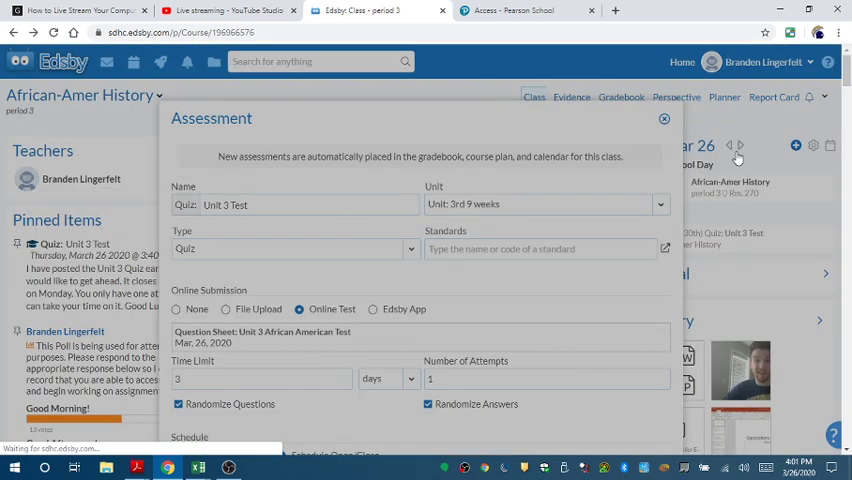
Close the Unit 3 Test assessment details and return to the YouTube Studio live-stream dashboard.
left_click(664, 119)
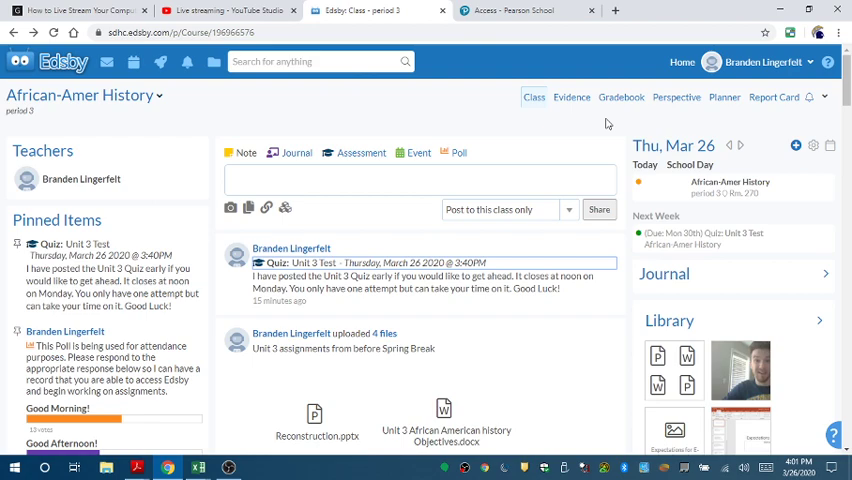
left_click(621, 97)
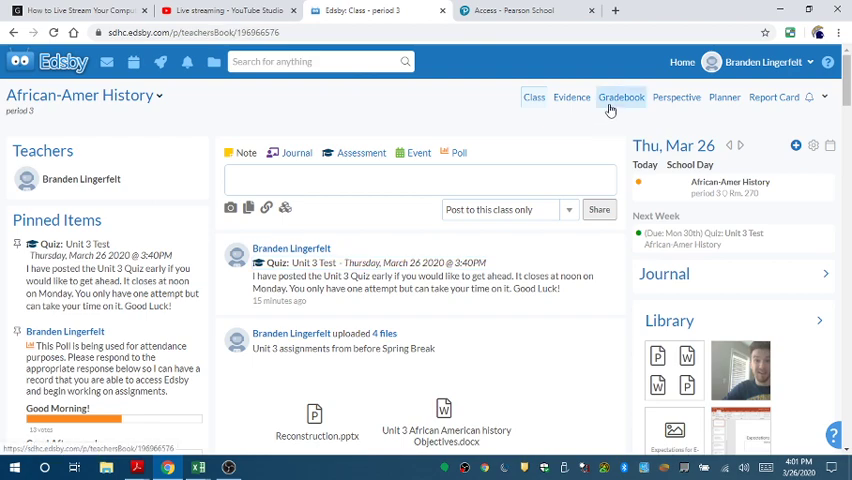
left_click(621, 97)
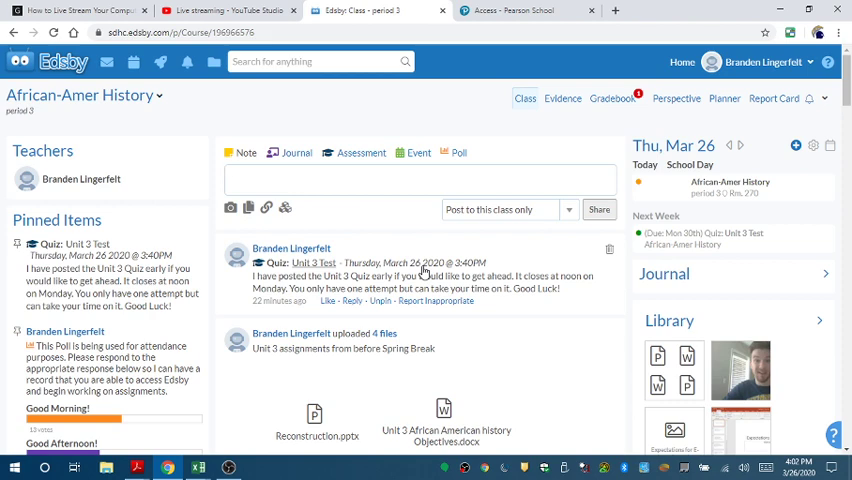
mouse_move(230, 10)
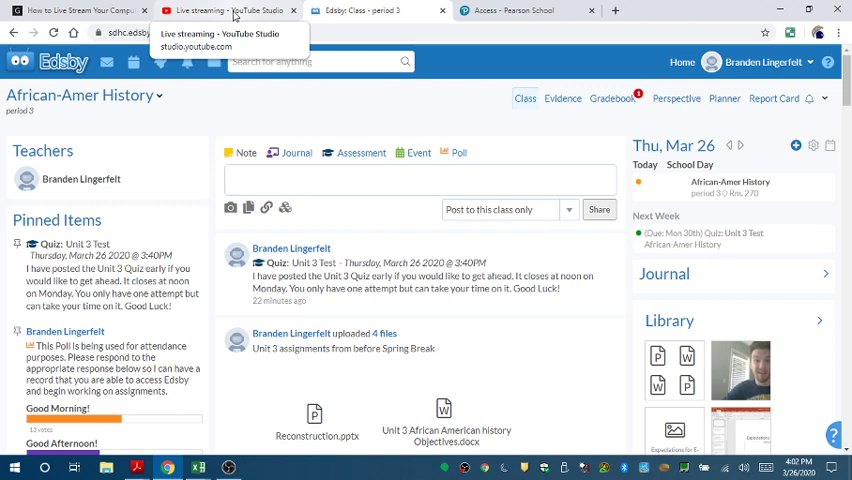
left_click(230, 10)
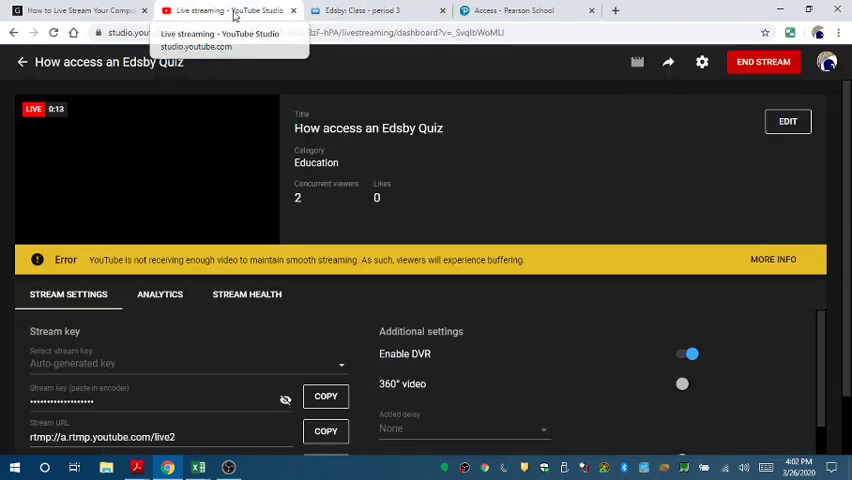